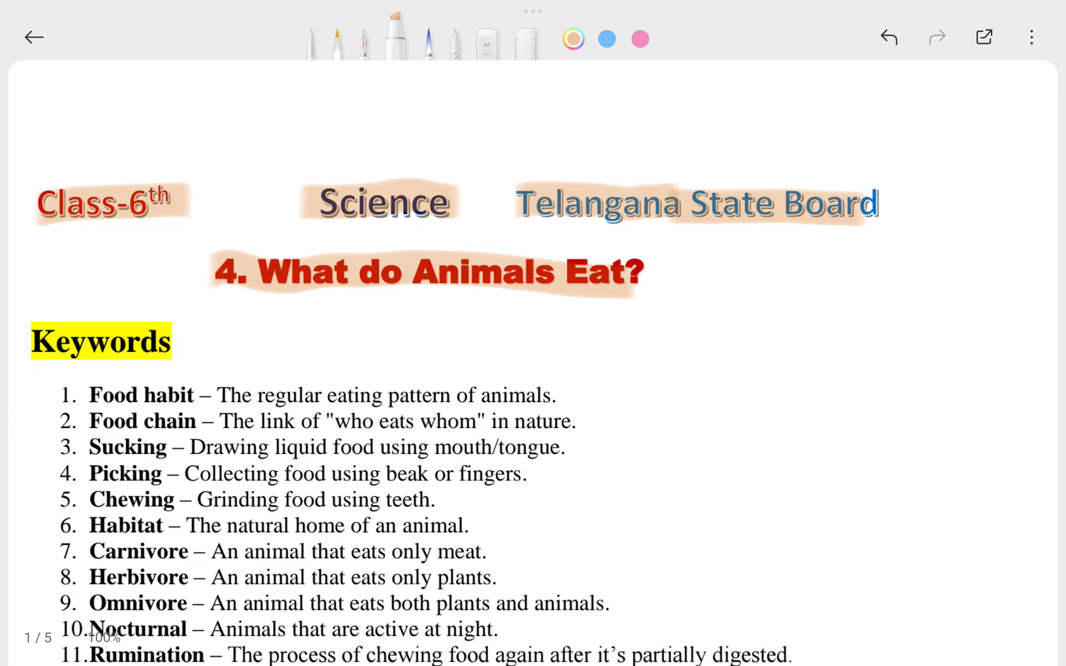
Highlight the eleven Keywords terms, from Food habit down to Rumination, in blue.
scroll("down", 3)
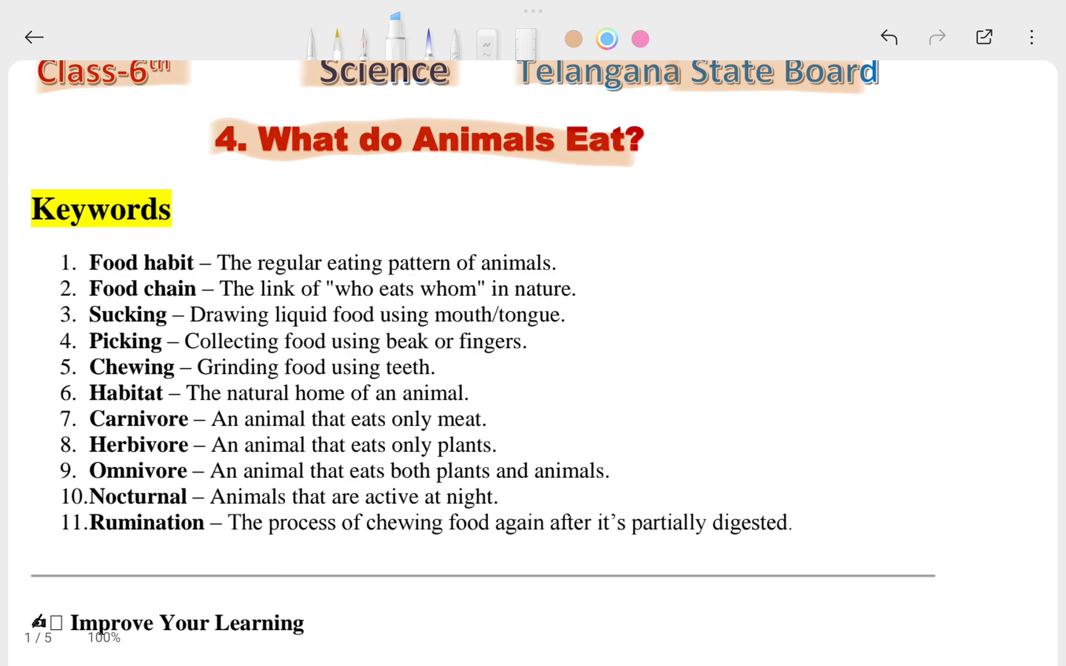
double_click(144, 263)
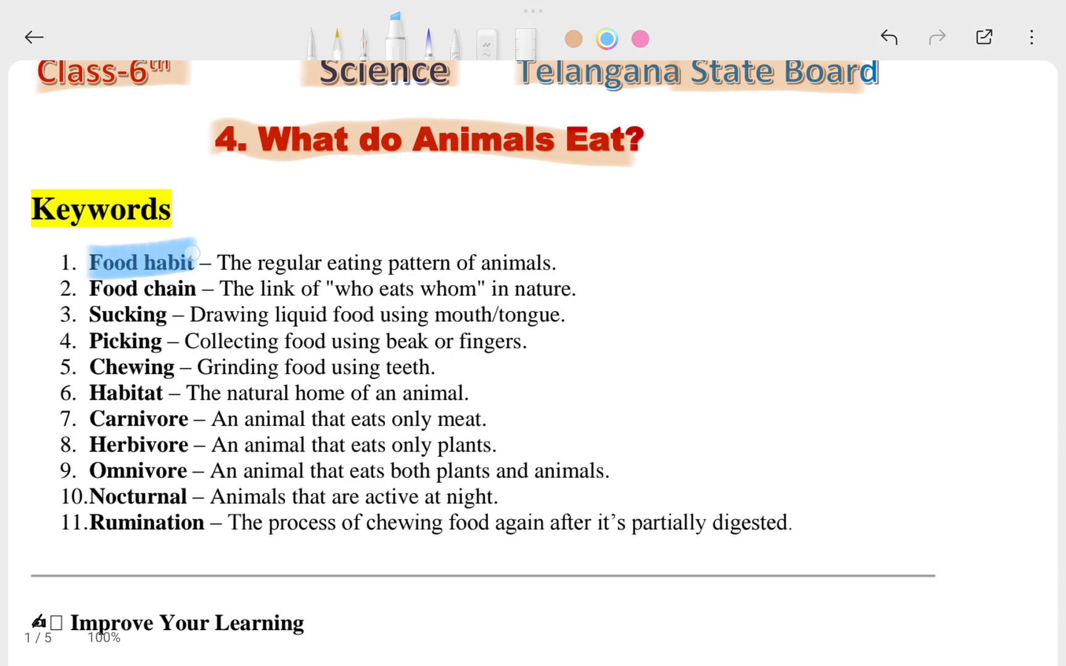
left_click_drag(143, 263, 127, 333)
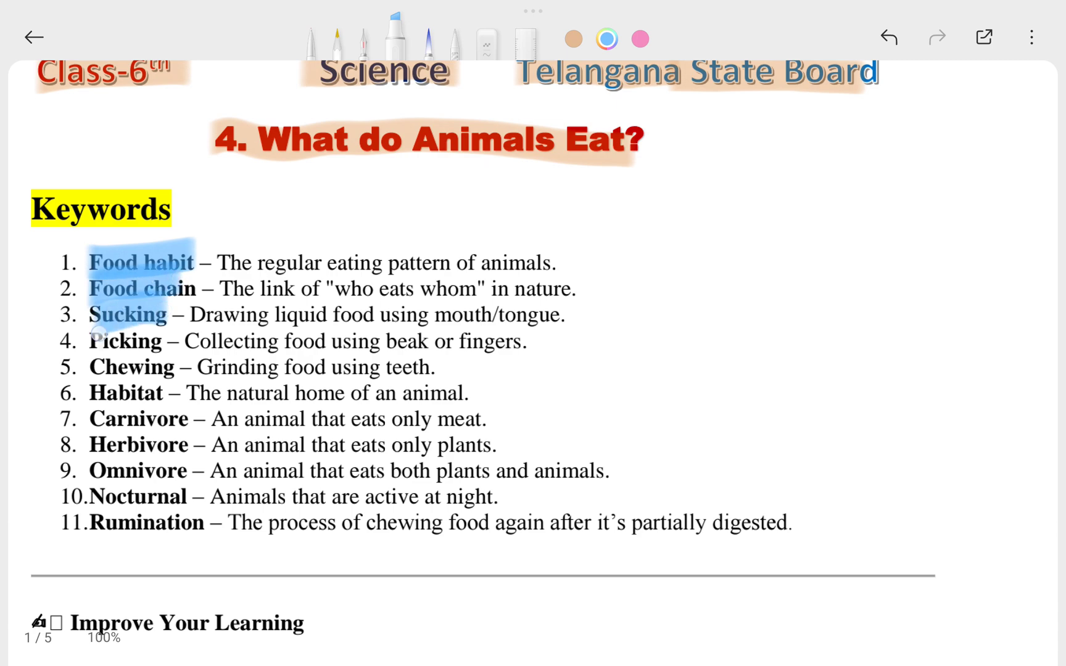
left_click_drag(126, 341, 126, 393)
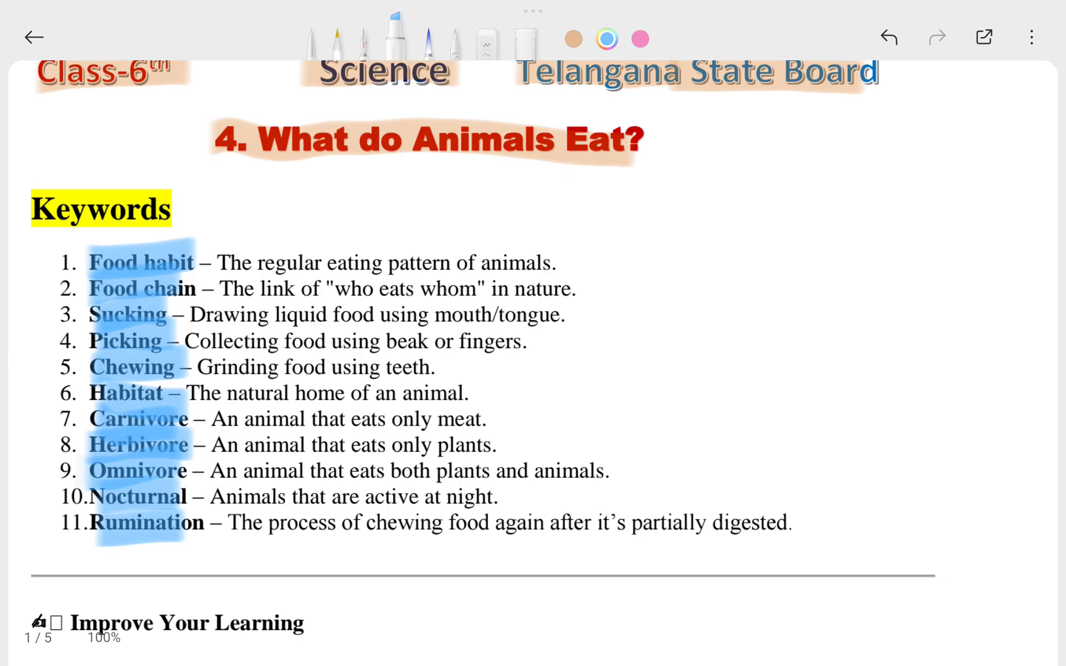
Highlight 'kind of food habit' in question 1 blue and scroll through the exercise questions.
scroll("down", 3)
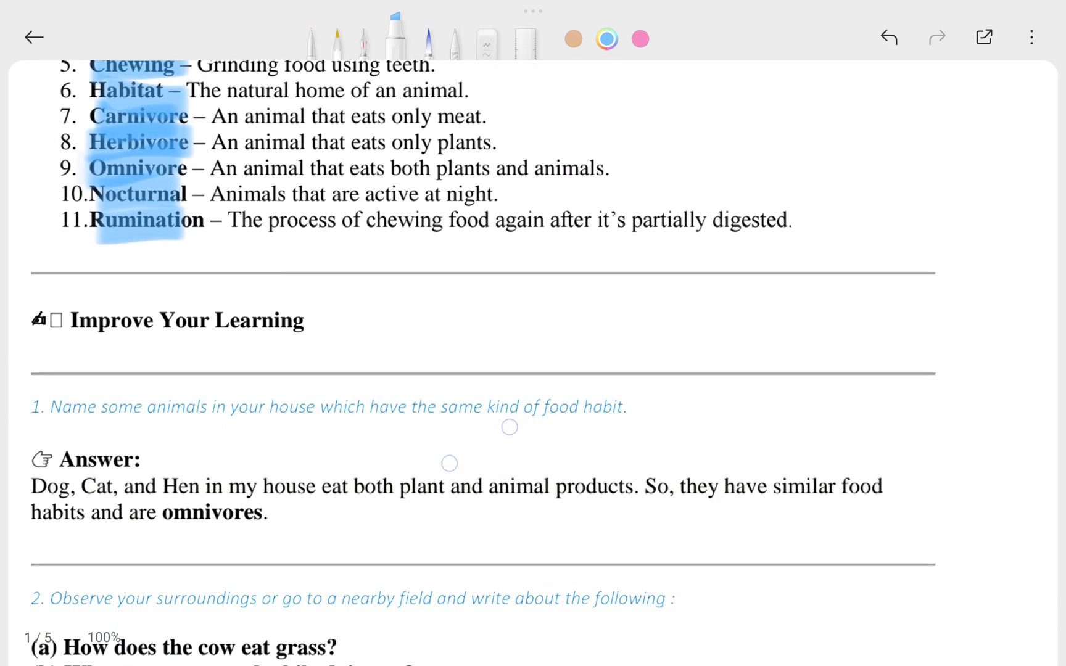
scroll("down", 3)
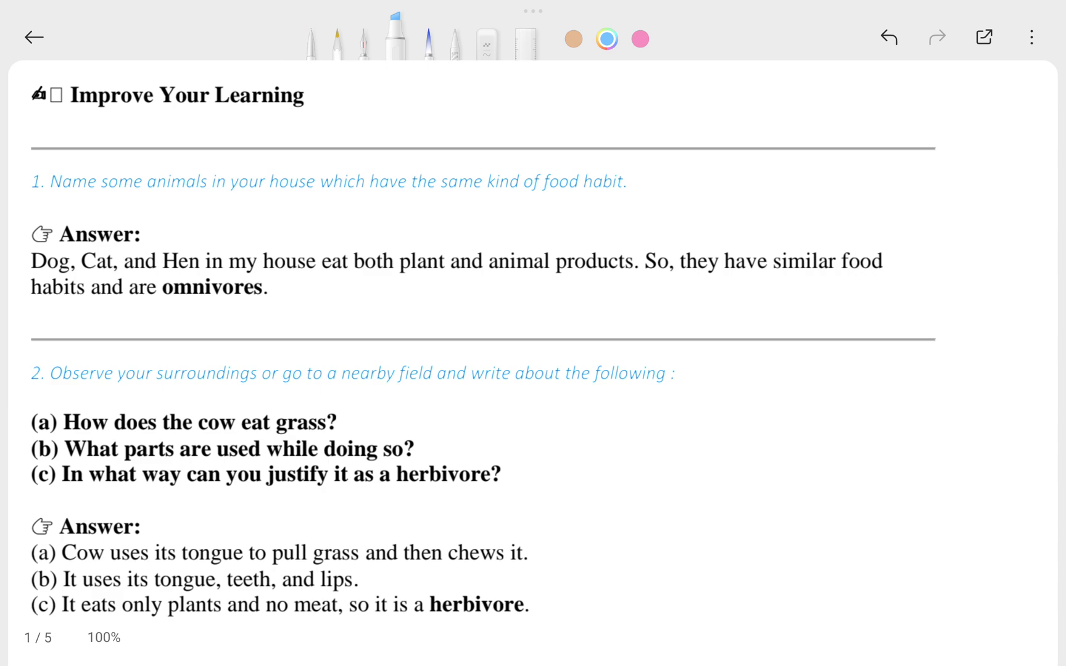
left_click_drag(500, 181, 649, 181)
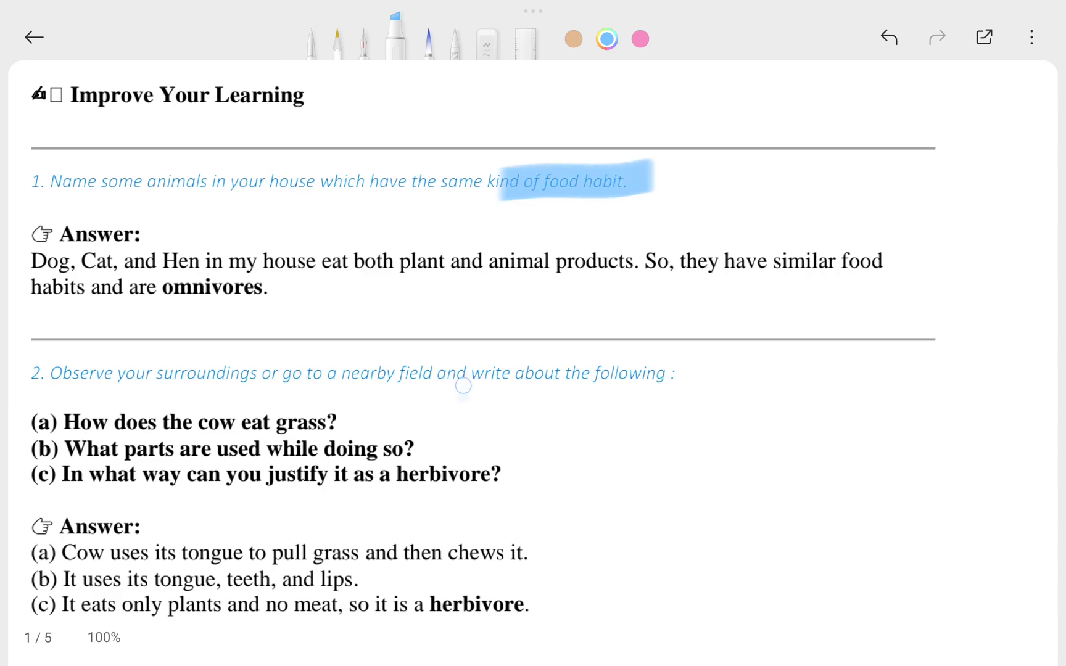
scroll("down", 3)
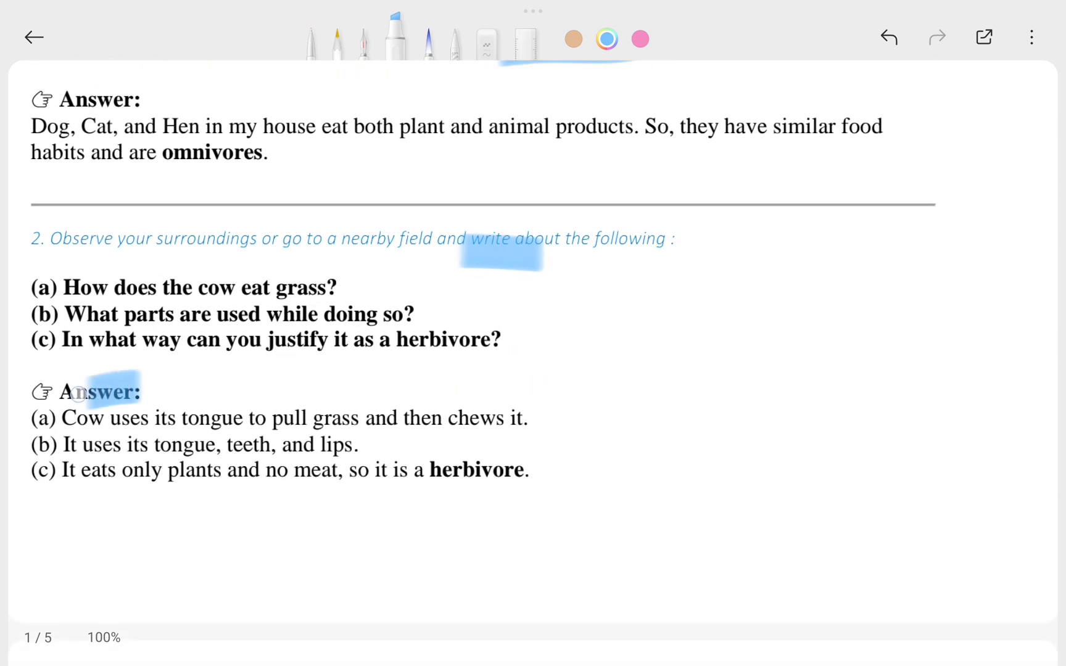
scroll("down", 3)
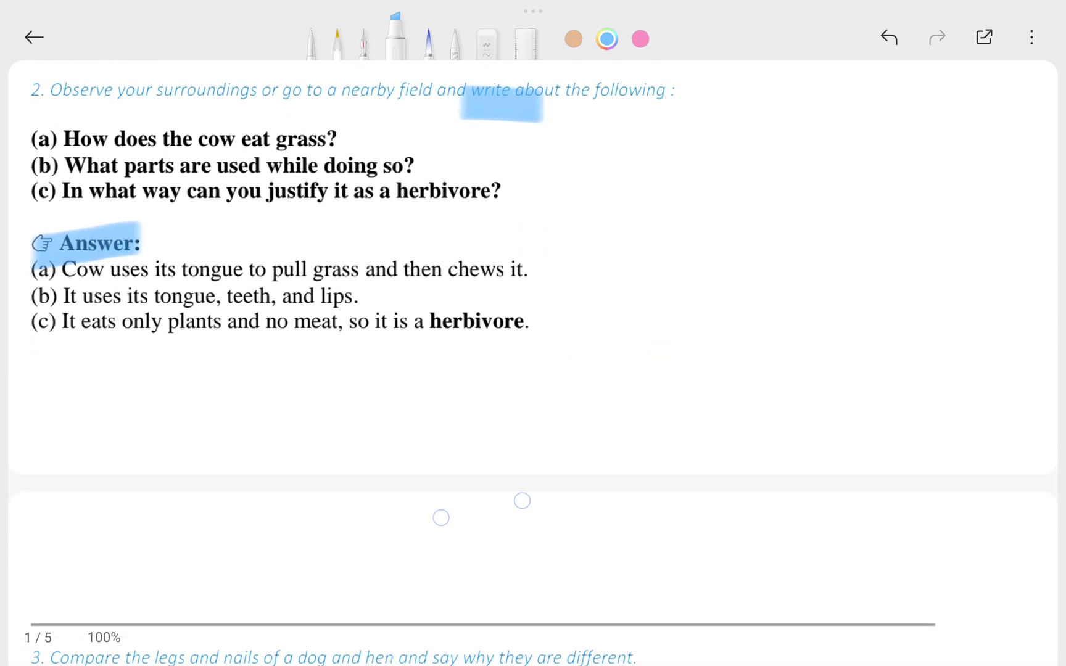
scroll("down", 3)
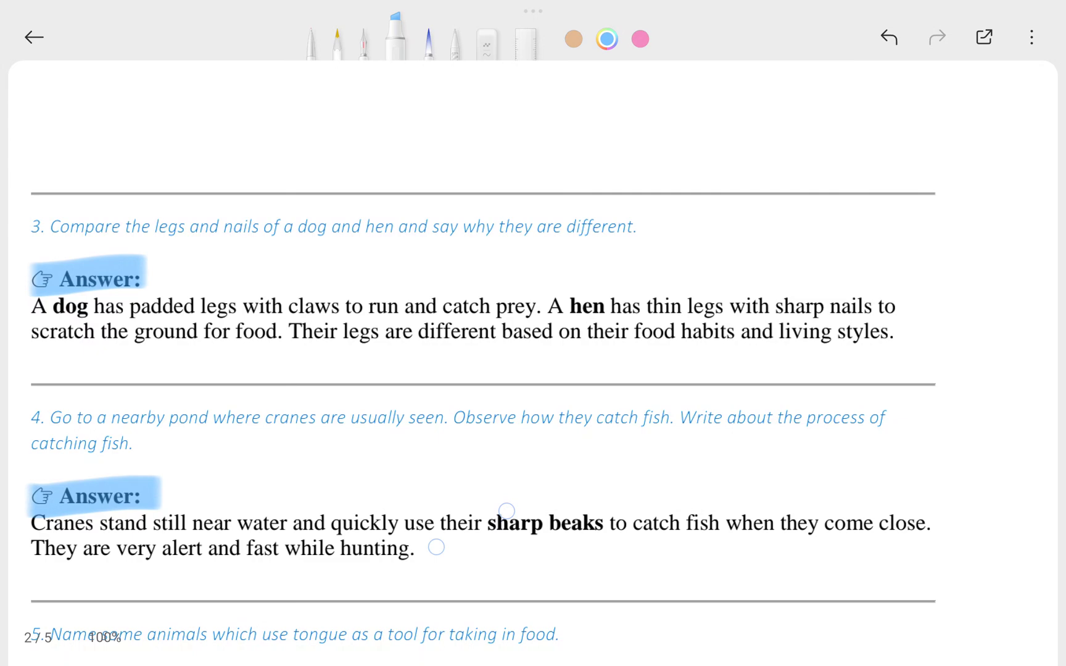
Highlight 'record your observations' in question 7 blue, continuing on to question 8.
scroll("down", 3)
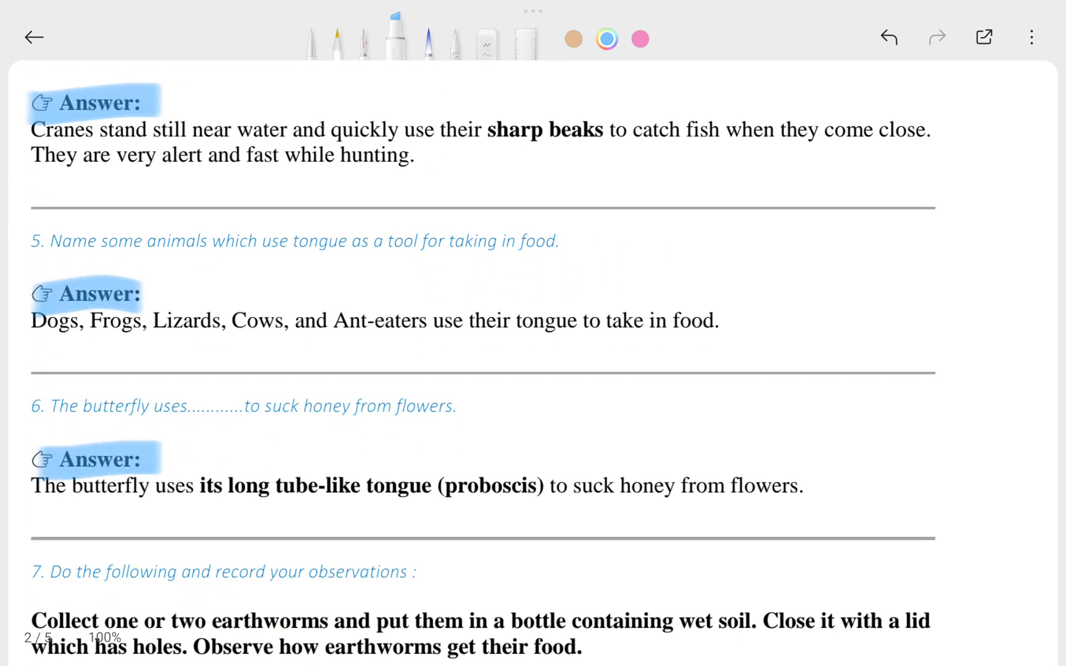
scroll("down", 3)
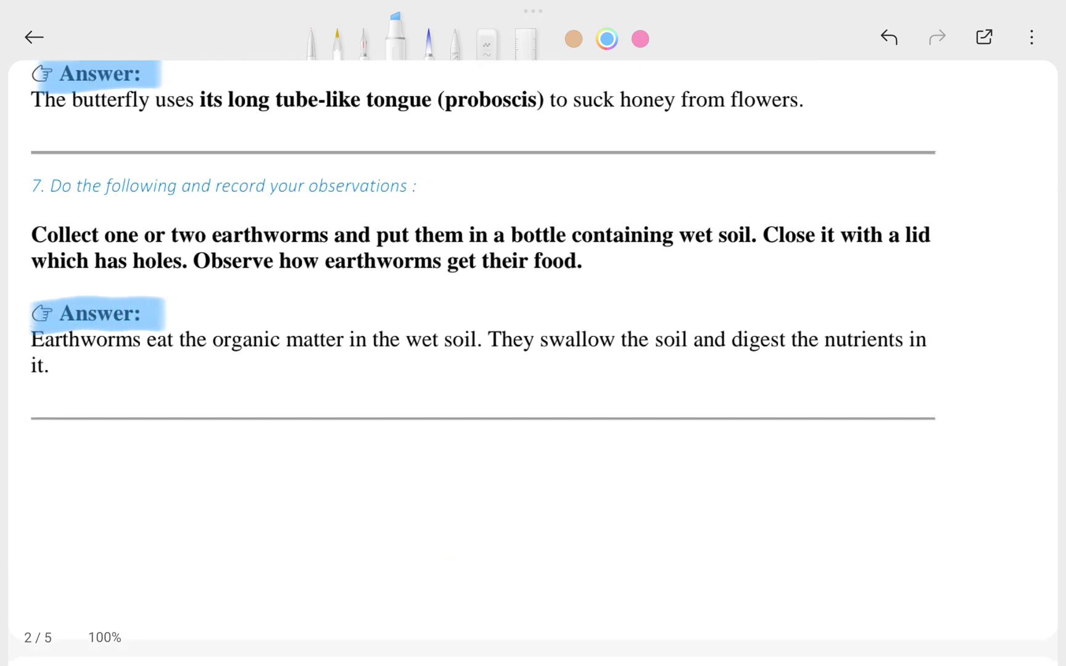
left_click_drag(252, 186, 395, 186)
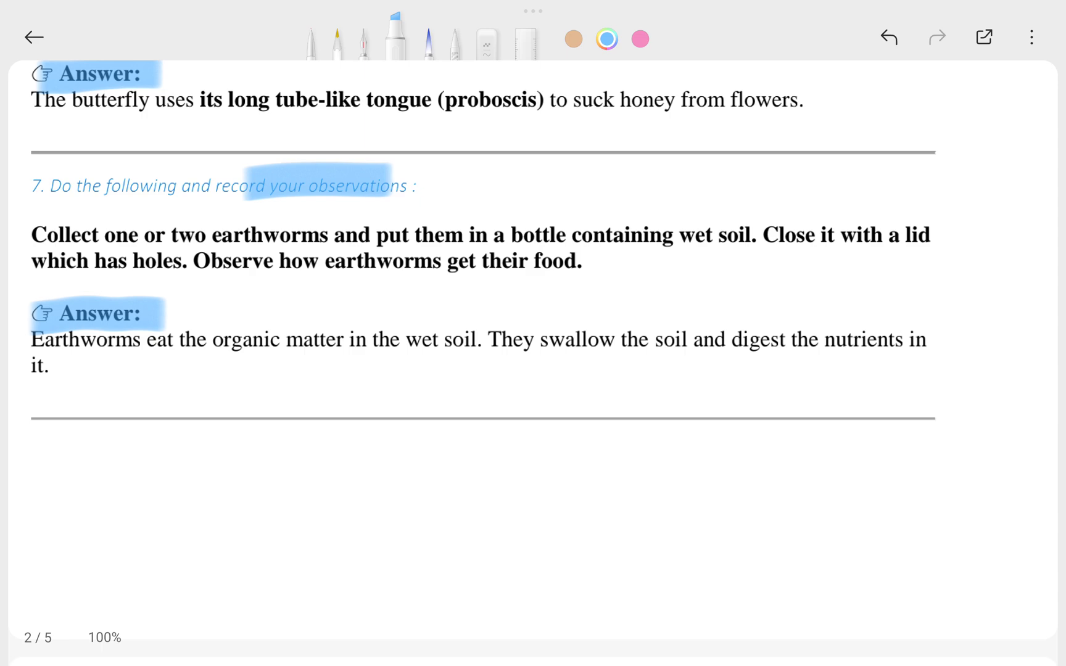
scroll("down", 3)
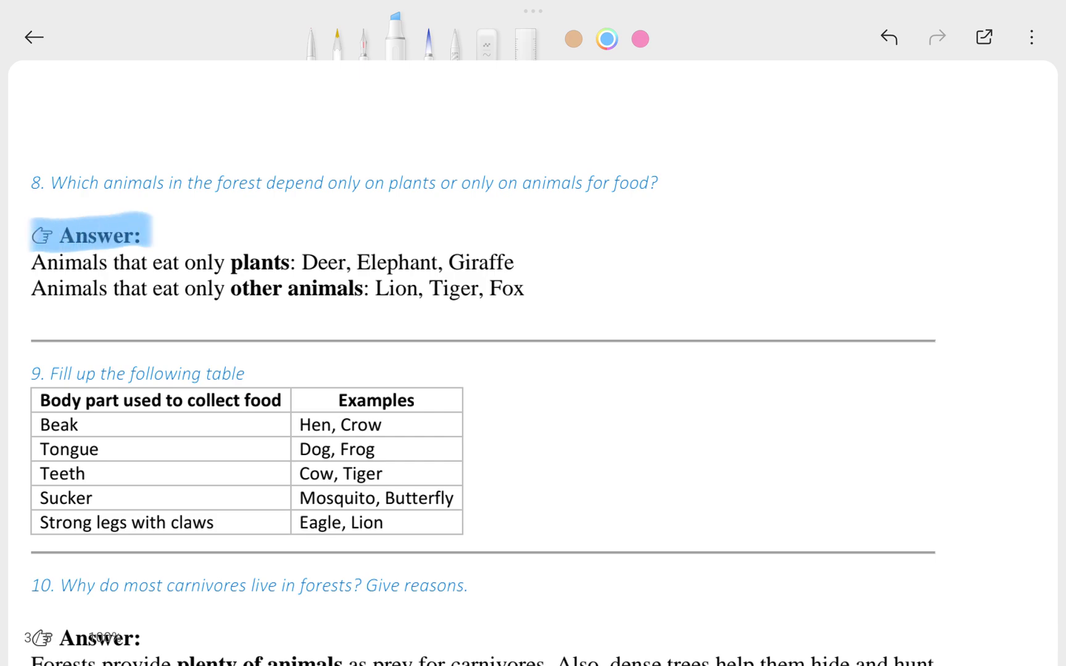
scroll("down", 3)
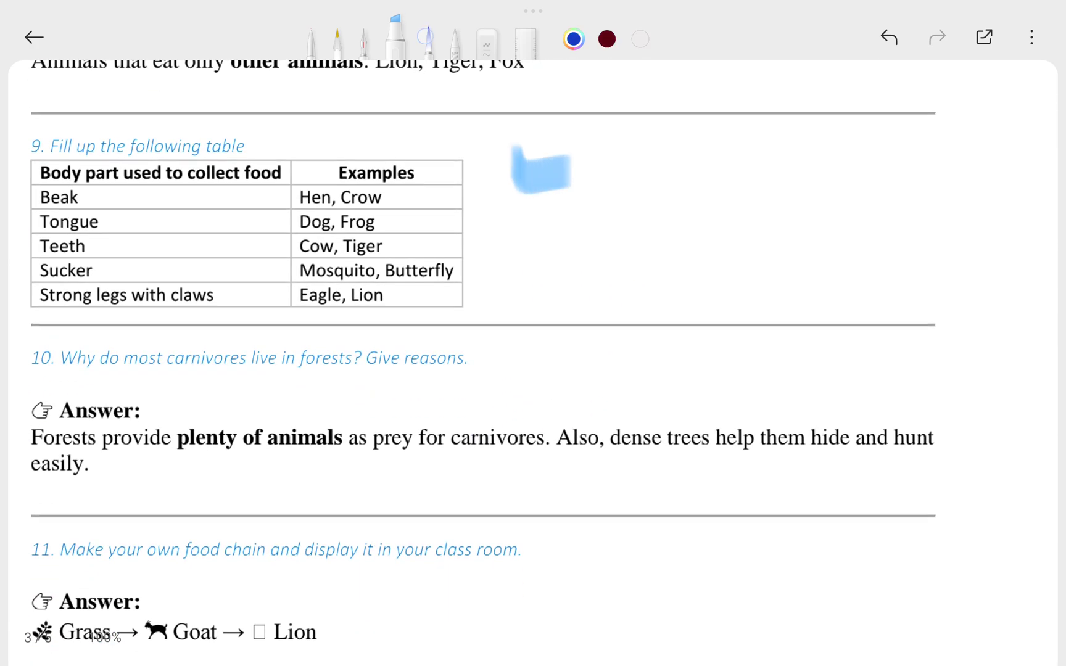
Draw a circled blue pen note with an arrow beside the question 9 table.
left_click_drag(517, 218, 642, 177)
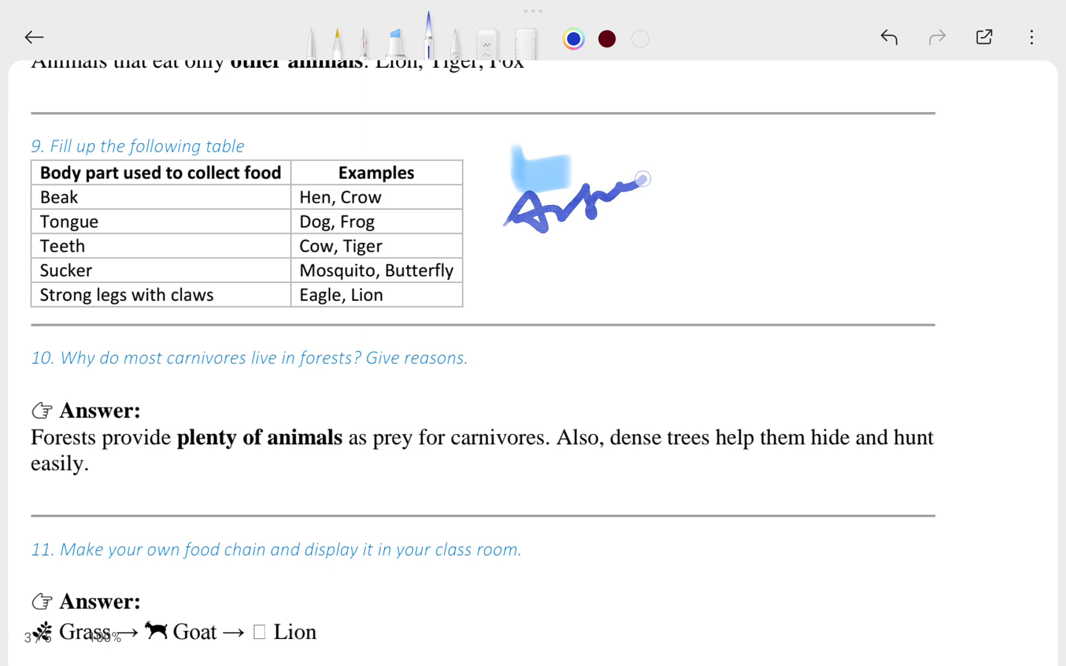
left_click_drag(639, 177, 489, 272)
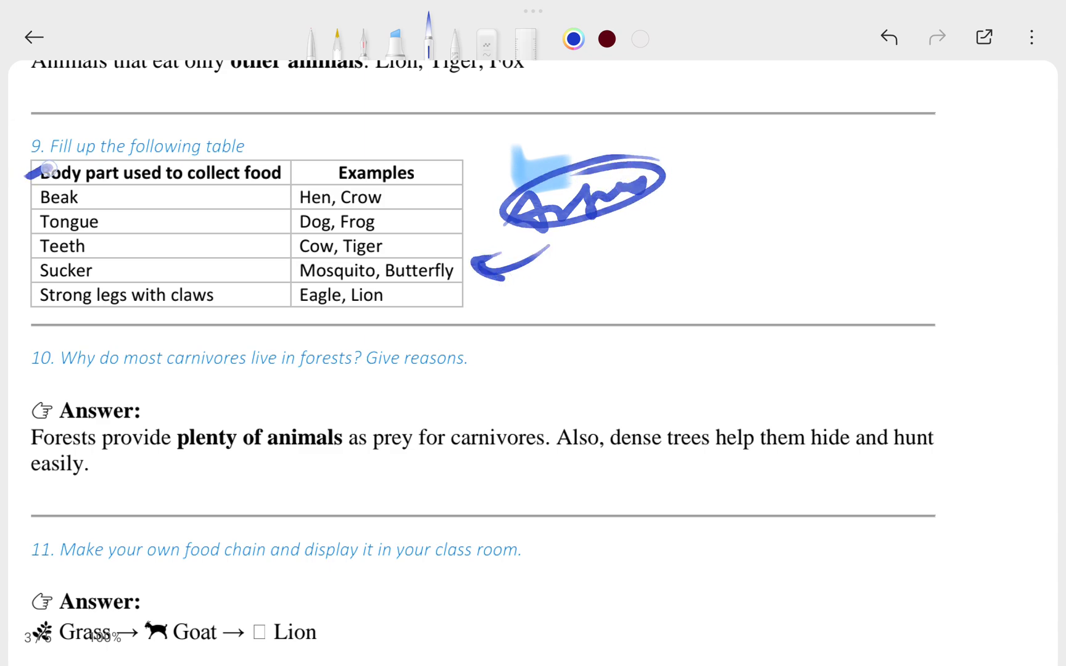
scroll("down", 3)
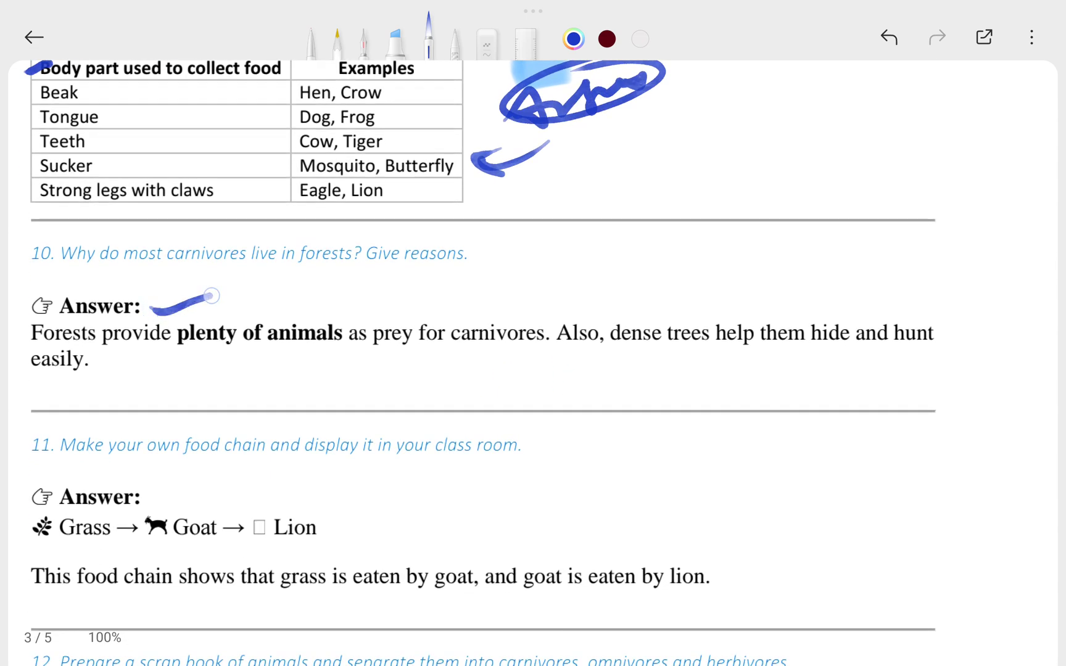
Tick question 11's Answer label, underline Grass and Goat, and add circled notes.
left_click_drag(170, 493, 234, 486)
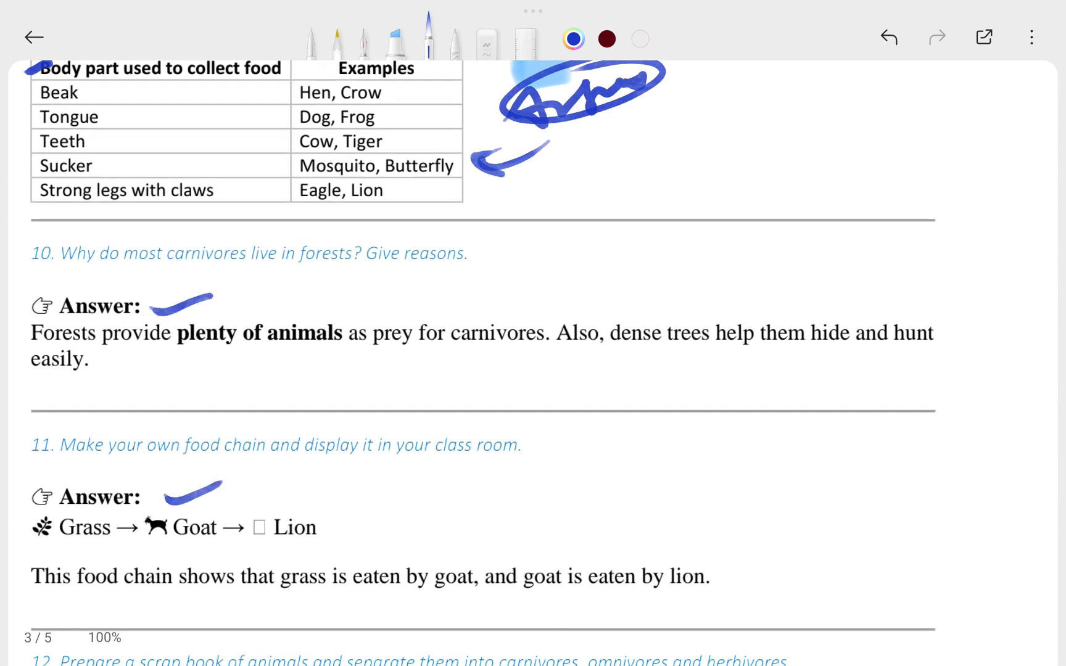
left_click_drag(58, 542, 122, 539)
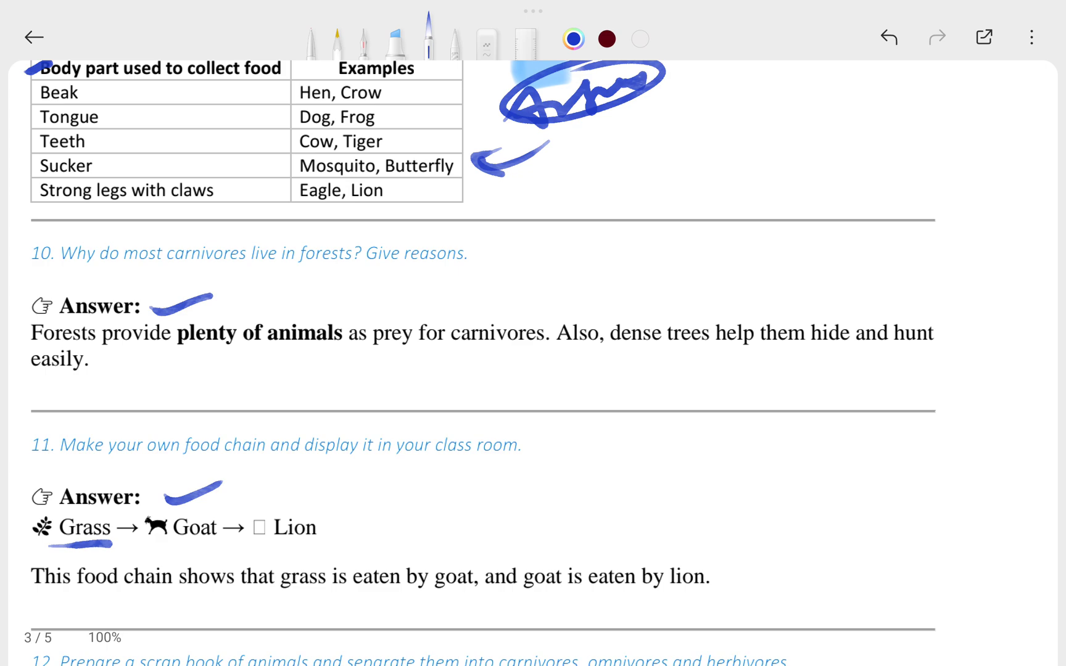
left_click_drag(146, 533, 204, 530)
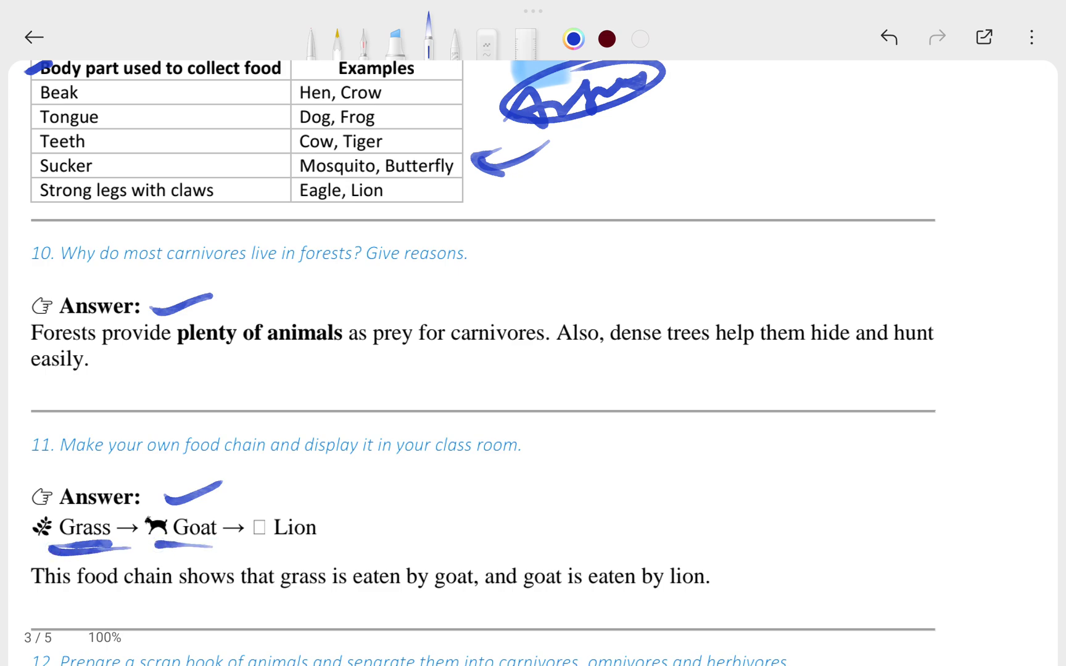
left_click_drag(156, 537, 319, 541)
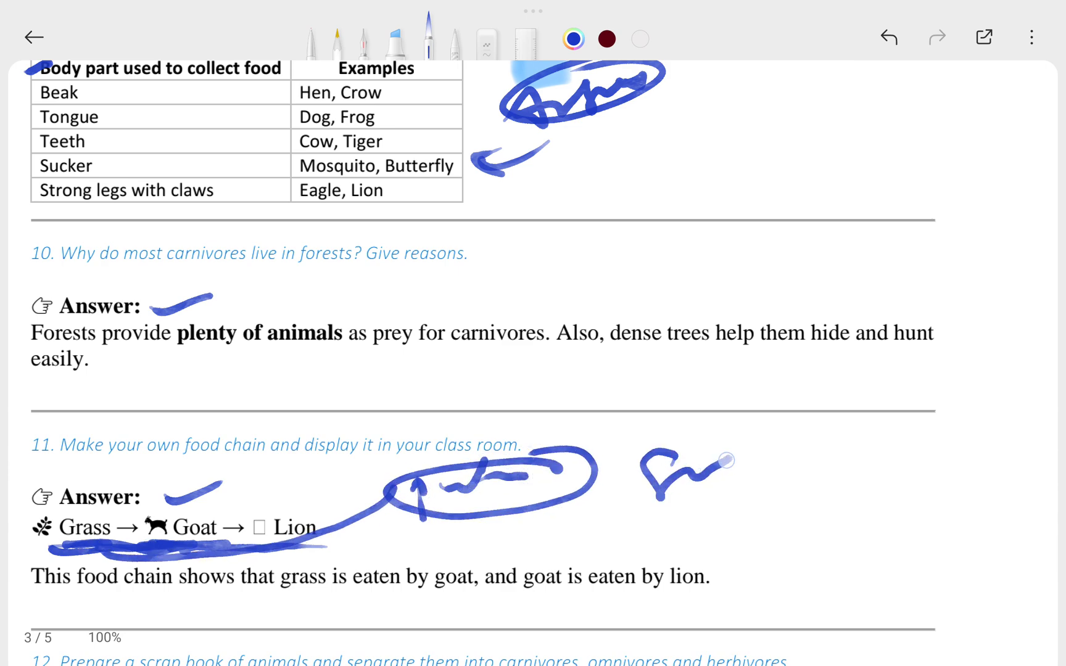
left_click_drag(640, 476, 884, 469)
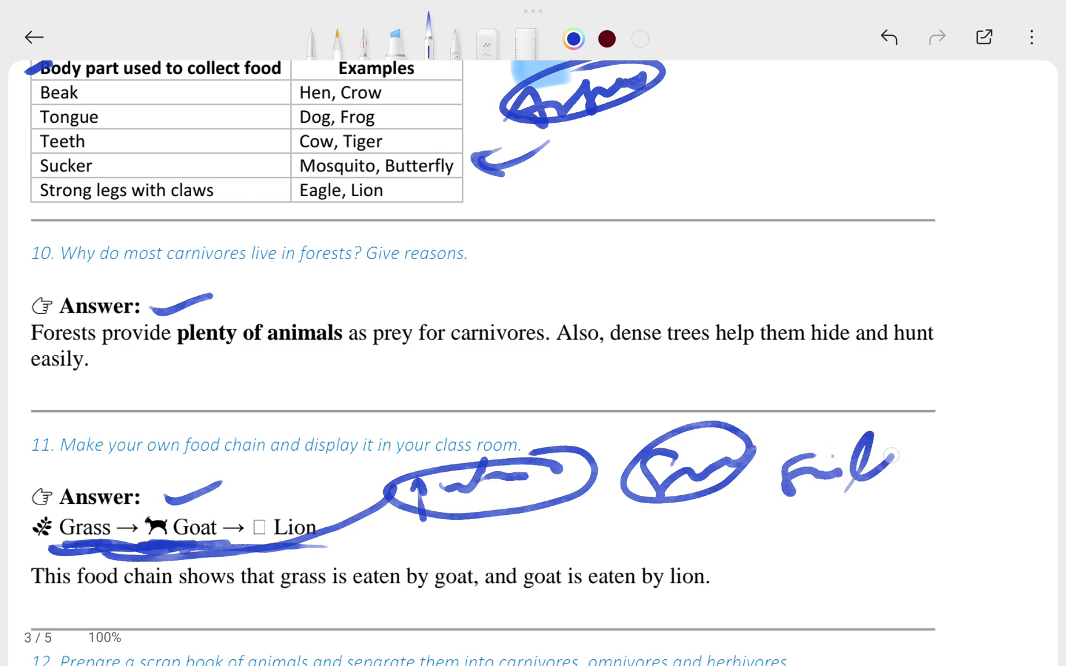
Underline the Herbivores line in question 12 with the blue pen.
scroll("down", 3)
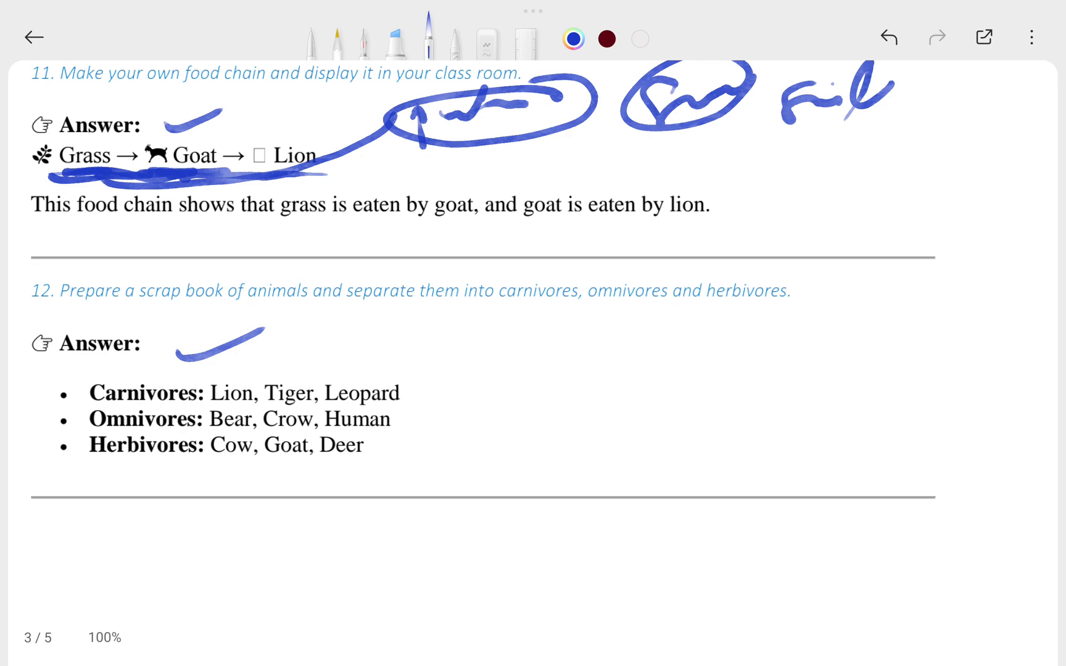
left_click_drag(102, 474, 177, 474)
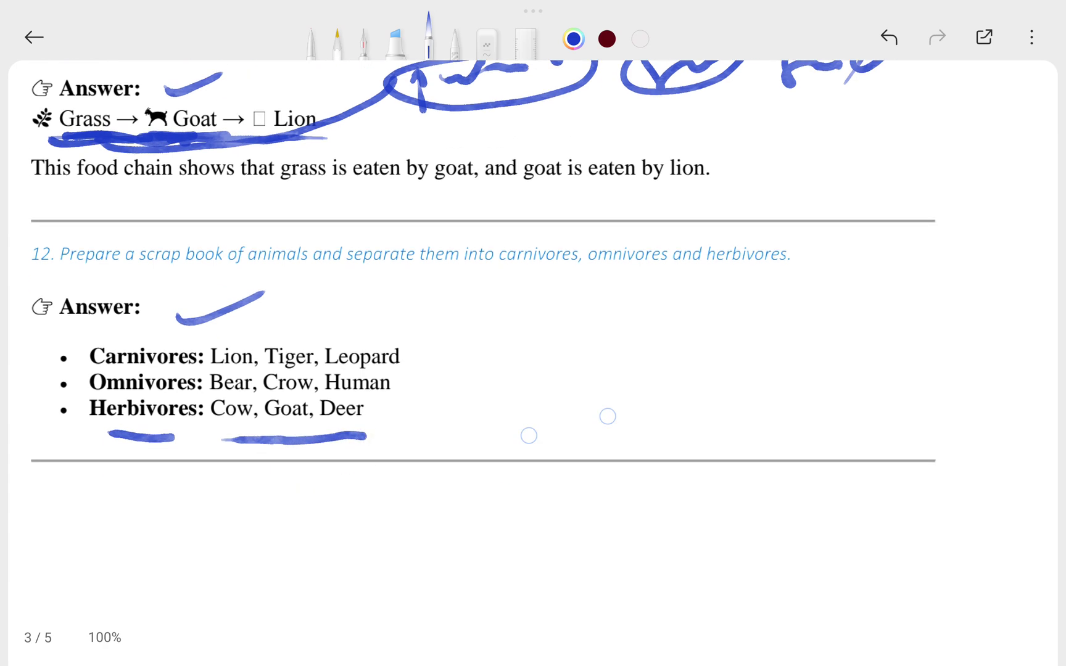
scroll("down", 3)
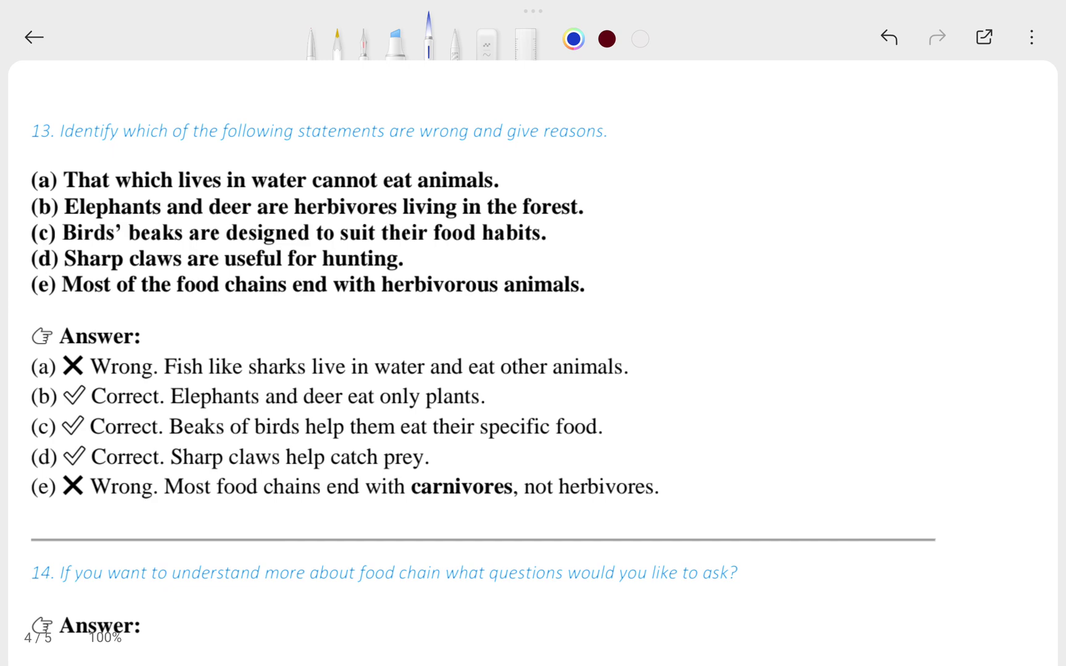
Underline 'give reasons' and tick question 13's statements and answers (a) to (e).
left_click_drag(527, 147, 622, 143)
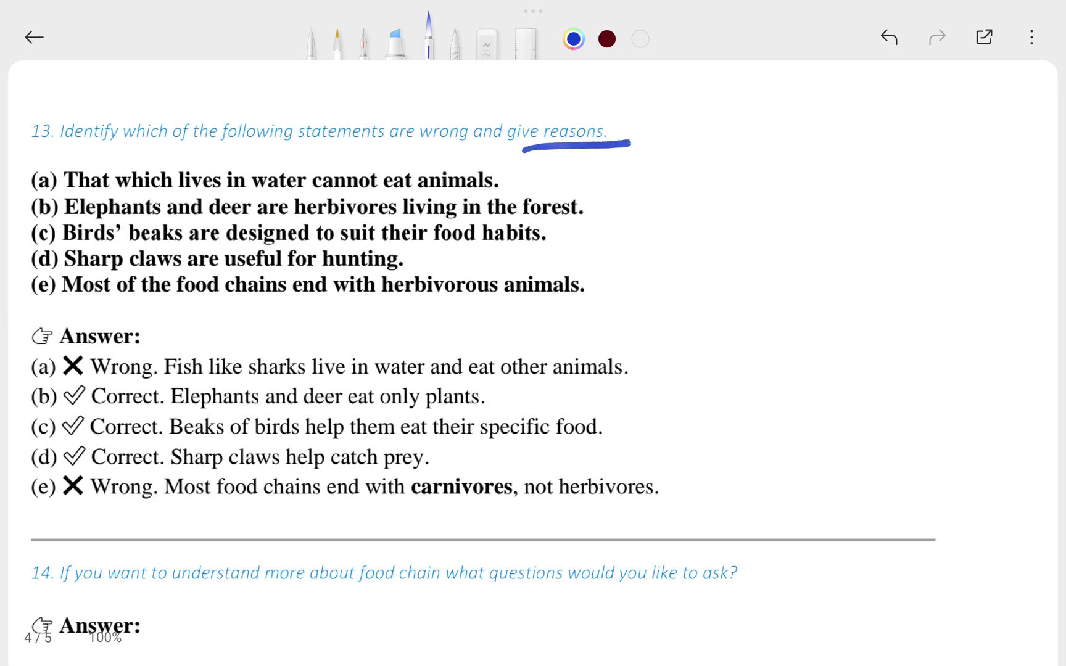
left_click_drag(47, 371, 61, 405)
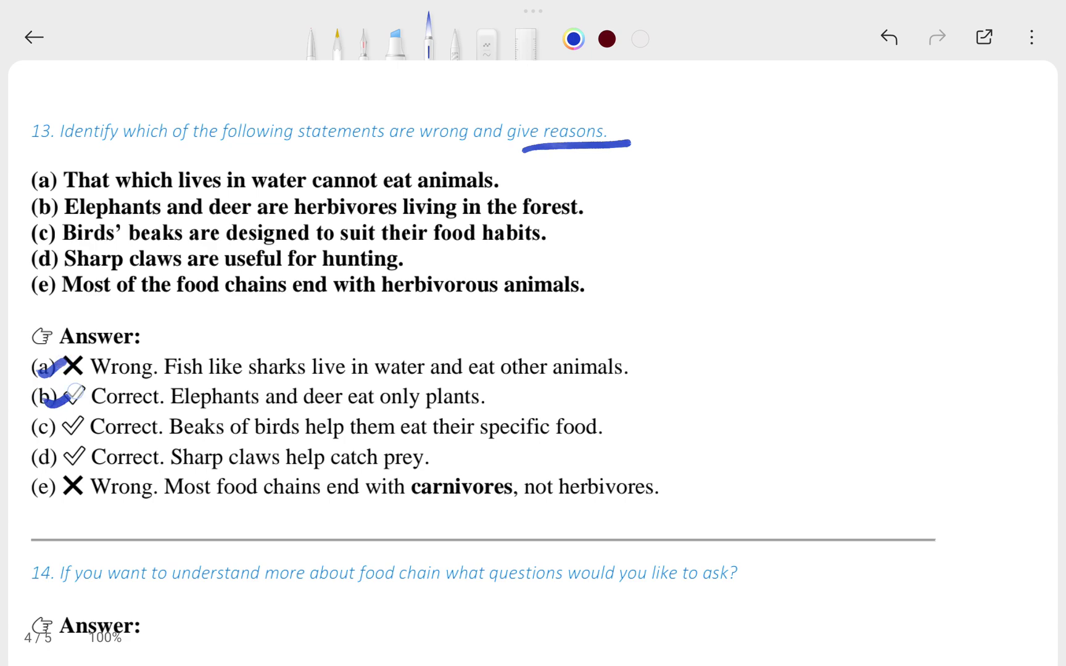
left_click_drag(47, 427, 74, 457)
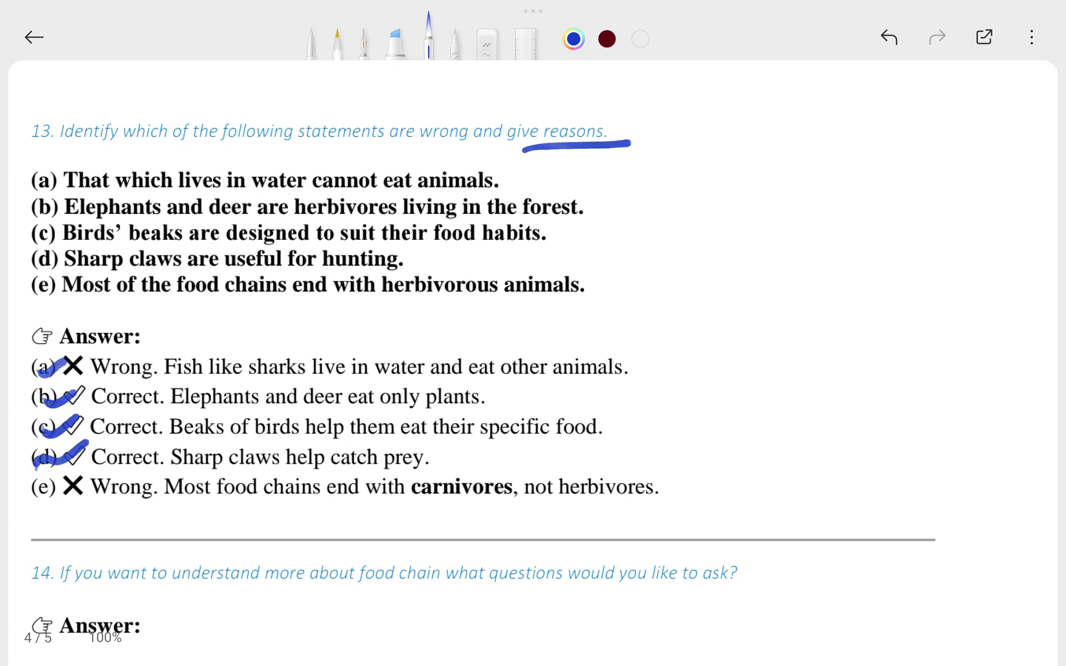
left_click_drag(37, 476, 82, 496)
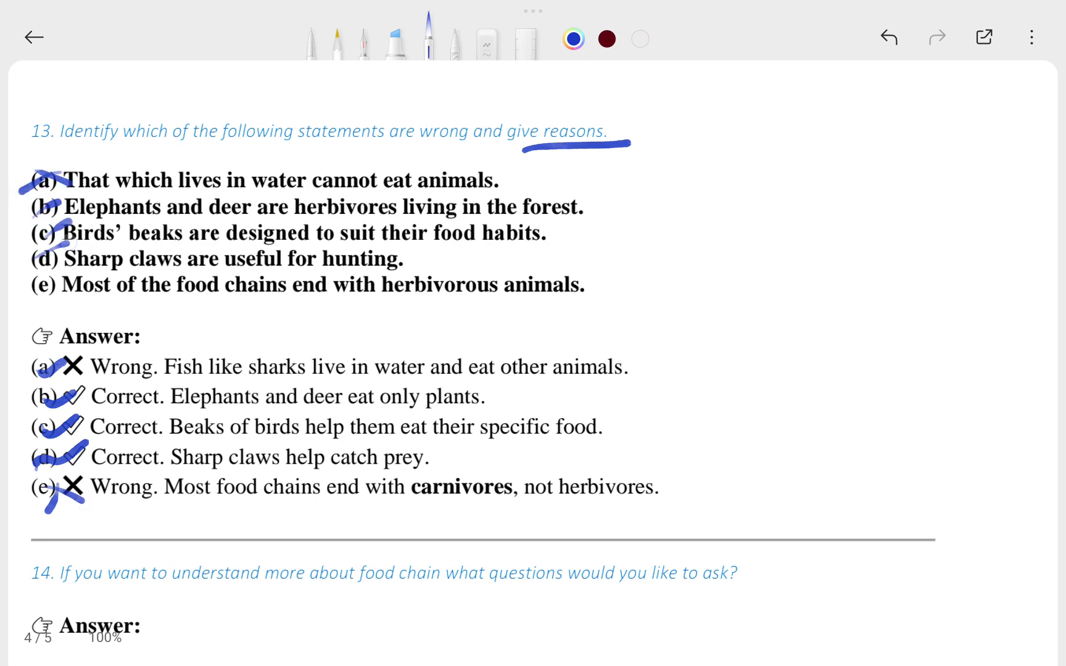
Tick the Answer headings of questions 14 and 15.
scroll("down", 3)
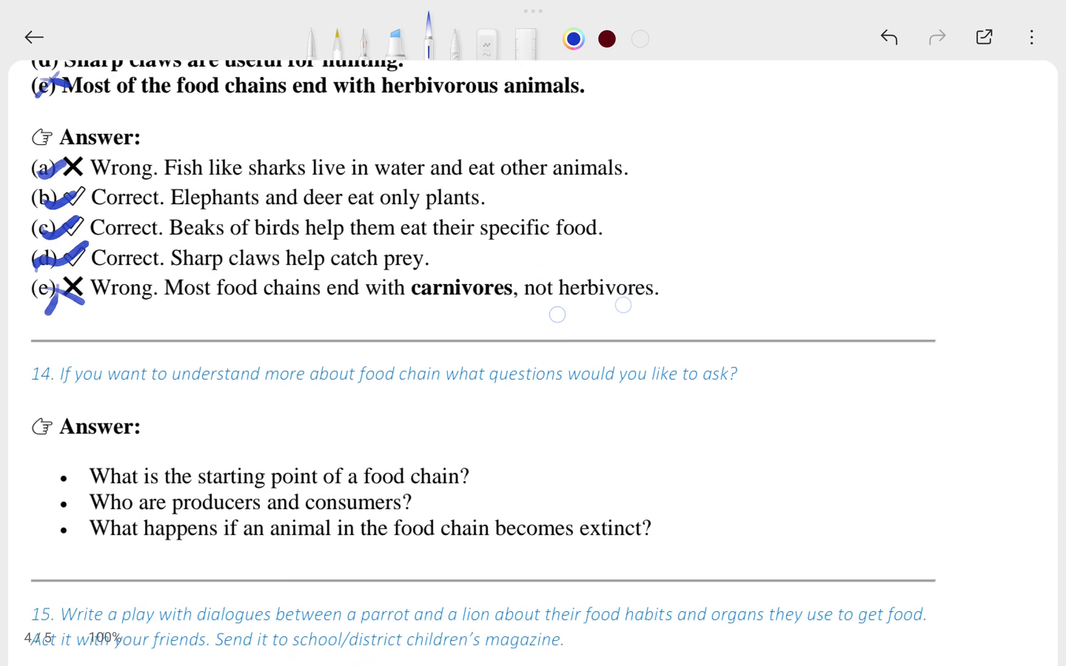
scroll("down", 3)
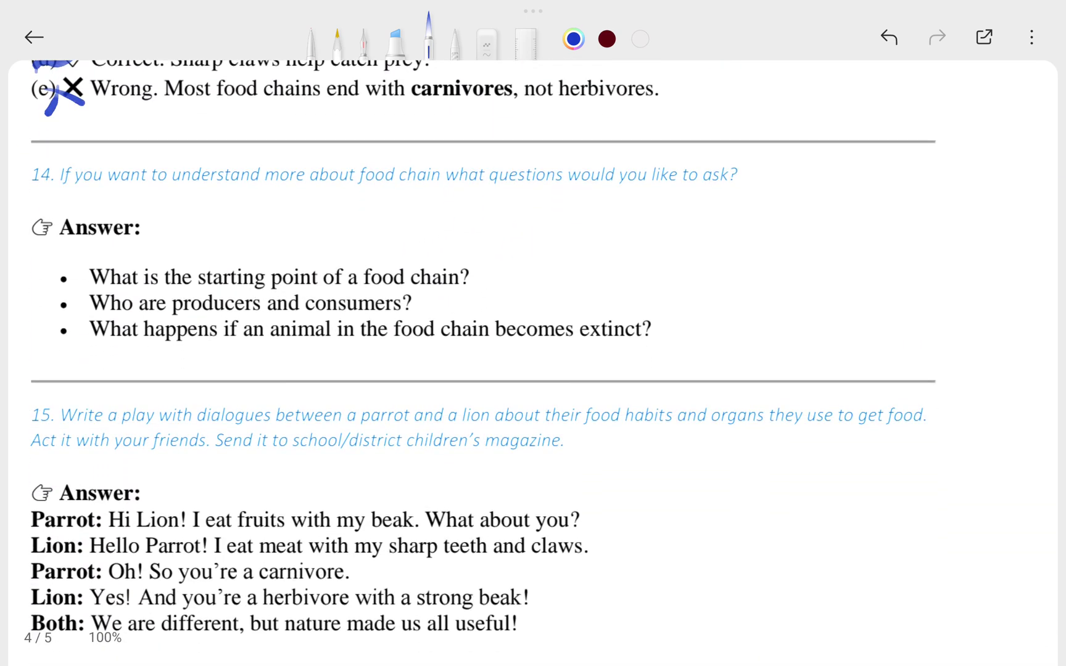
left_click_drag(170, 234, 252, 218)
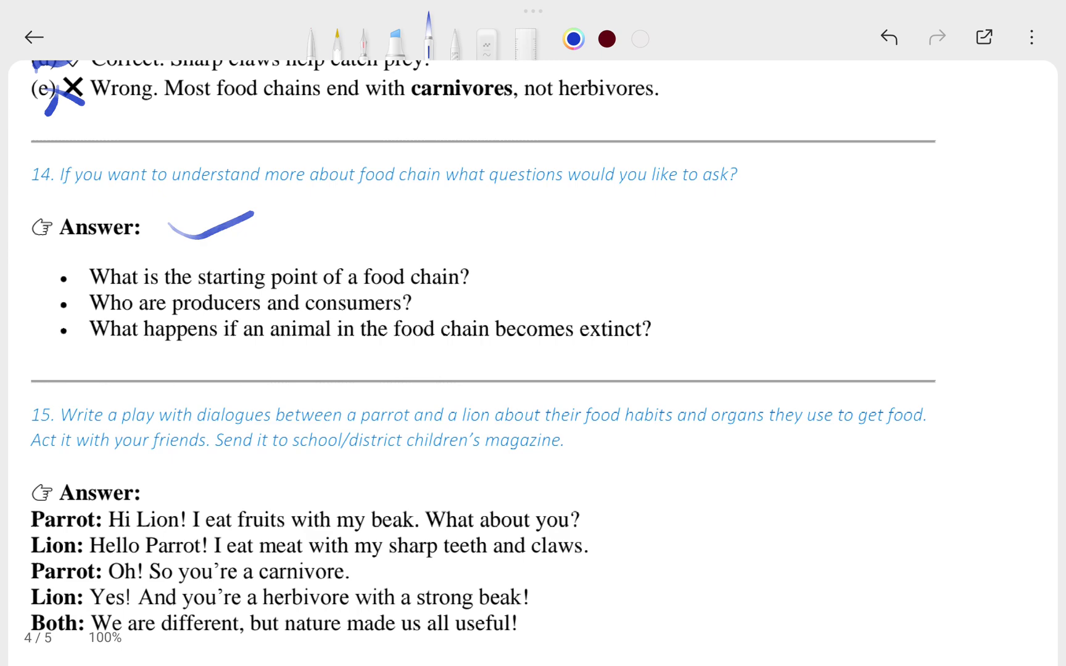
left_click_drag(163, 500, 213, 482)
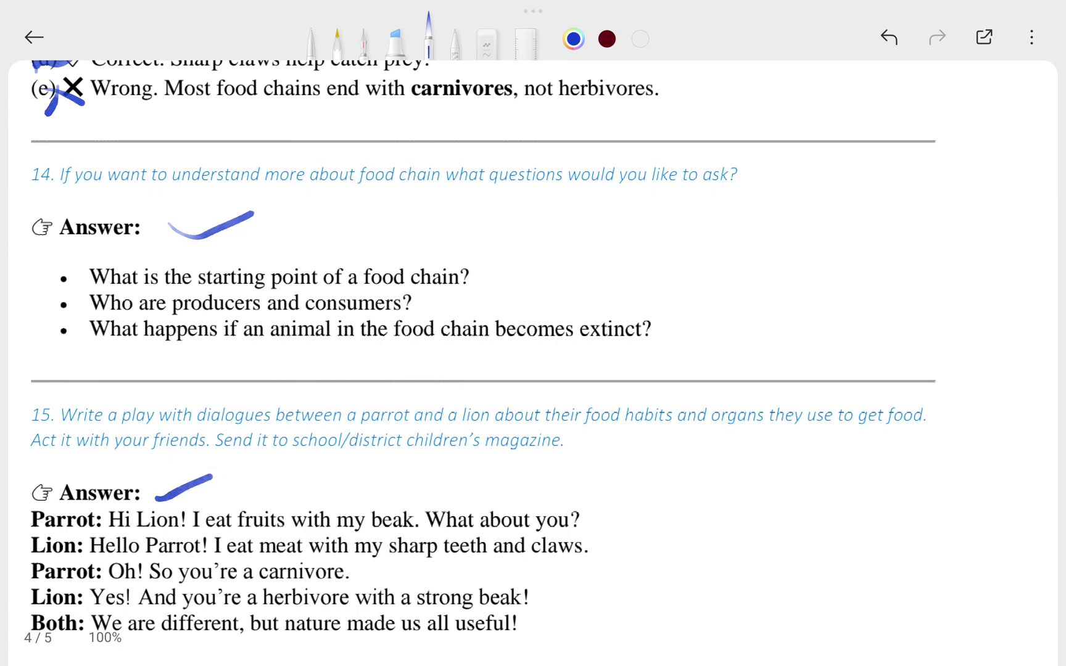
scroll("down", 3)
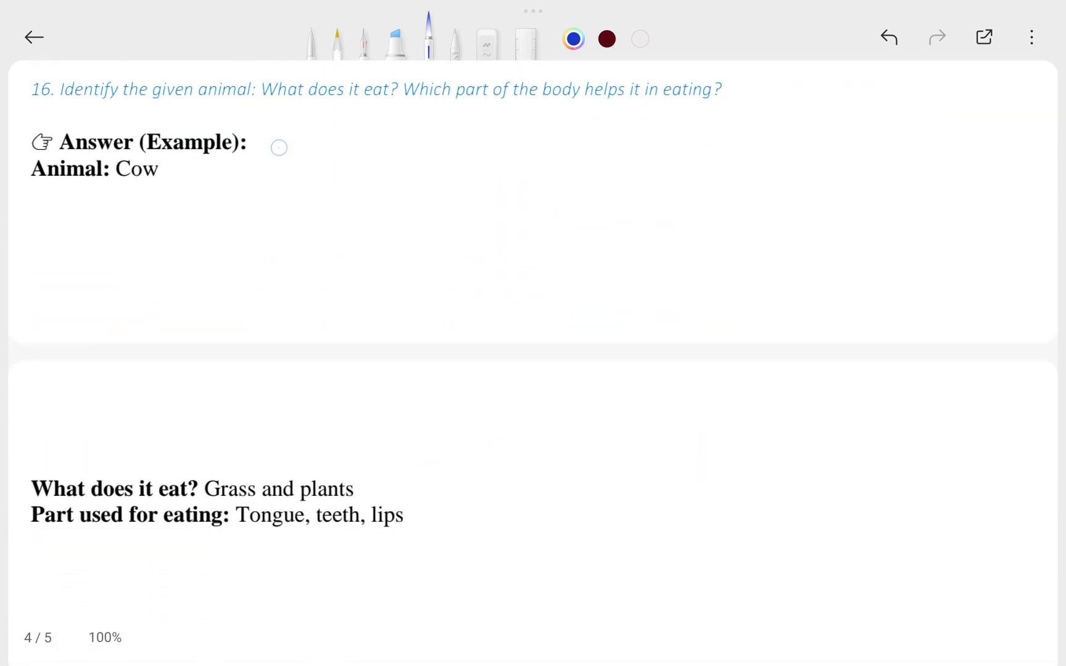
Write a circled blue 'End' on the last page and a red handwritten note to its left.
left_click_drag(279, 147, 349, 140)
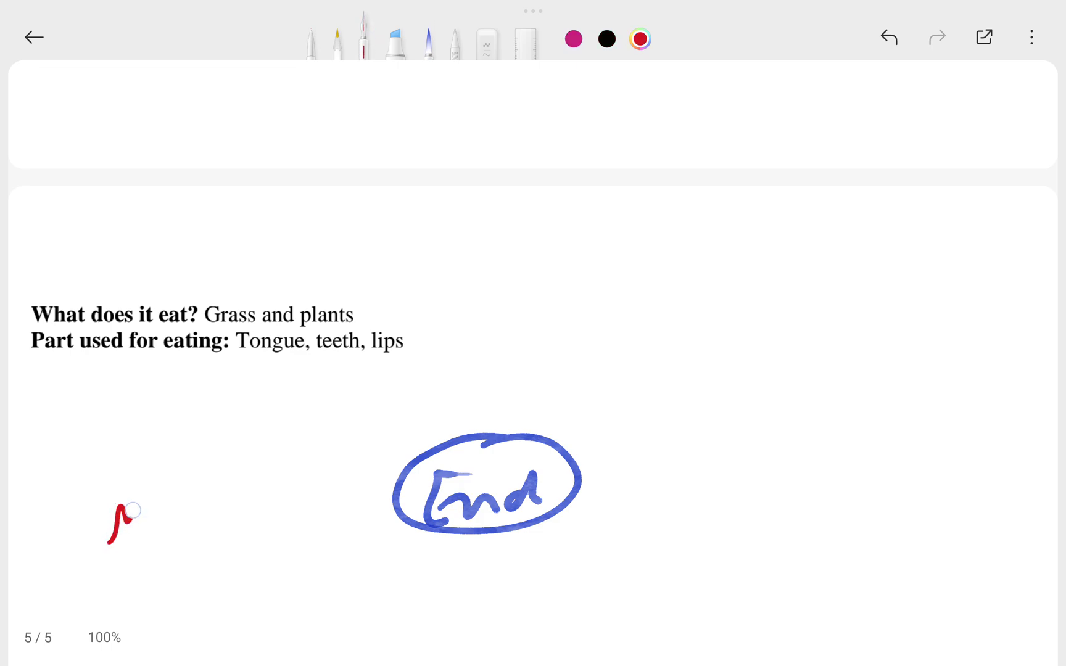
left_click_drag(108, 531, 285, 435)
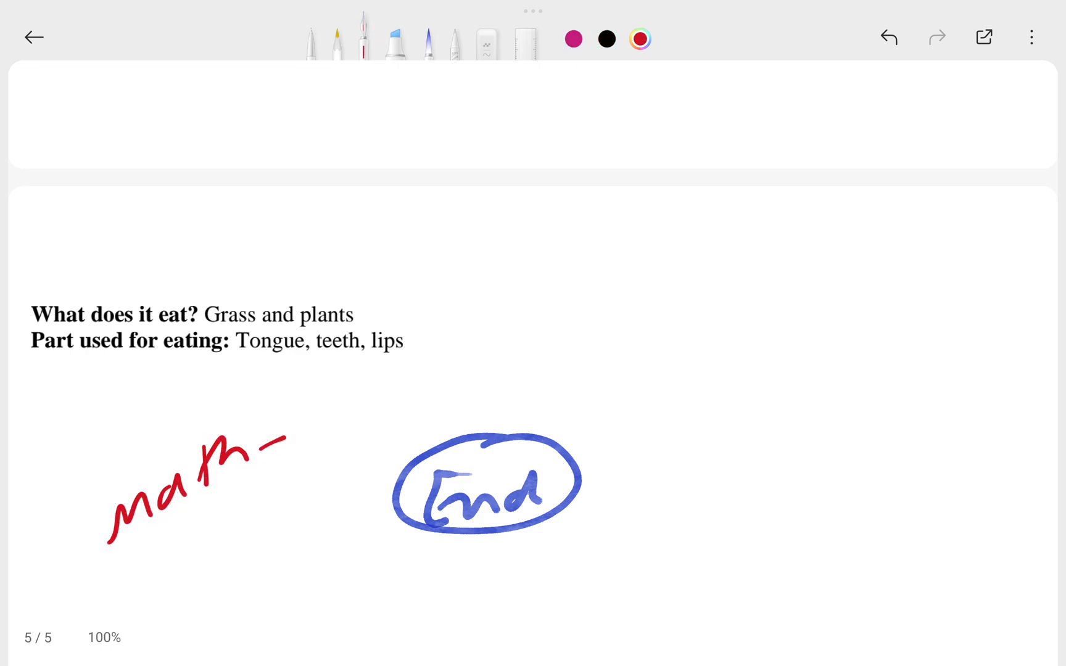
left_click_drag(286, 442, 435, 391)
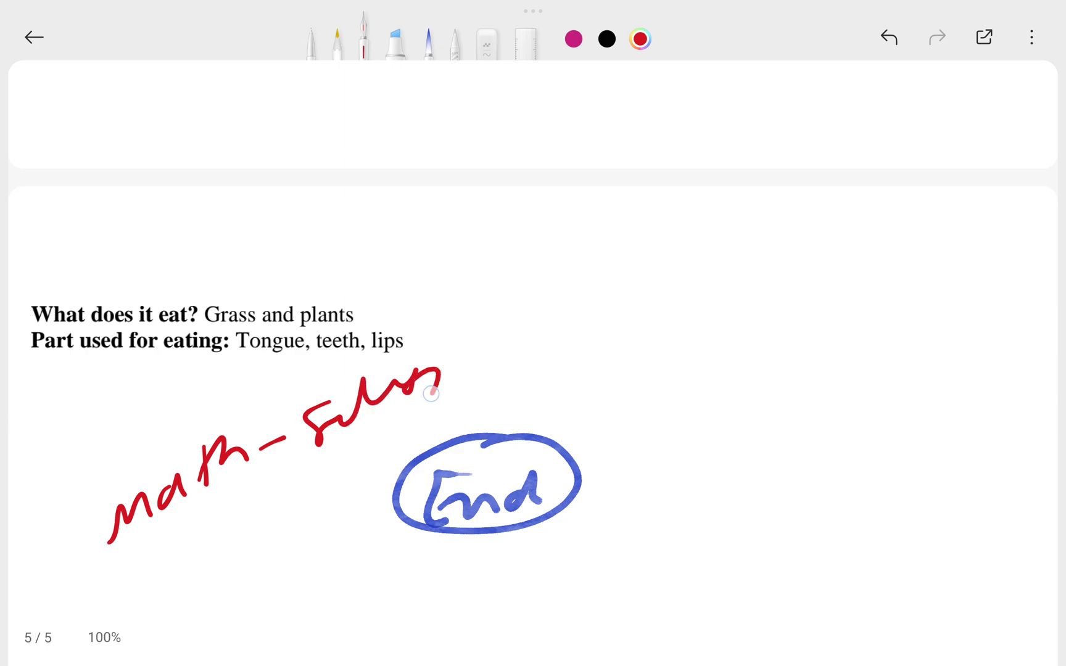